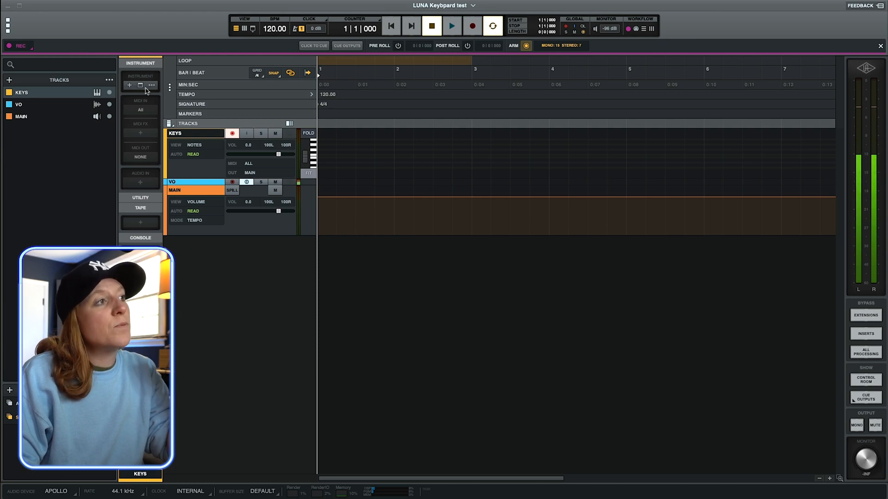
Disarm recording on the KEYS track, leaving EZkeys loaded as its instrument
click(140, 85)
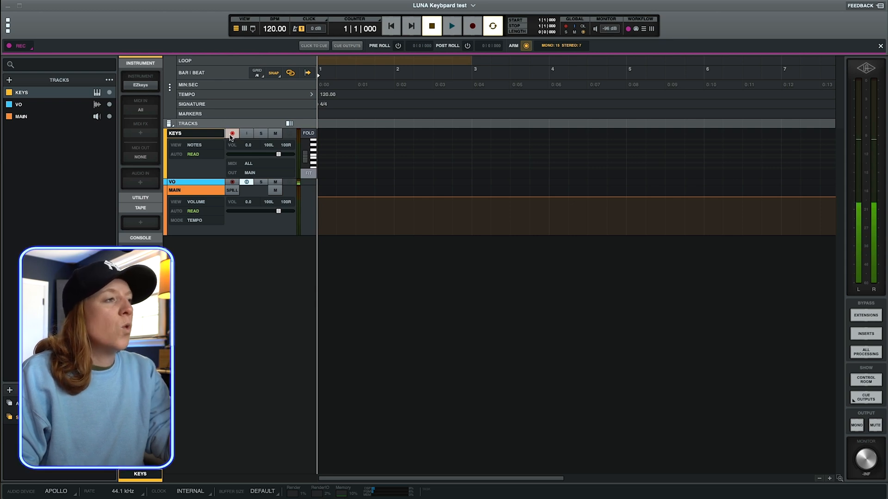
click(232, 133)
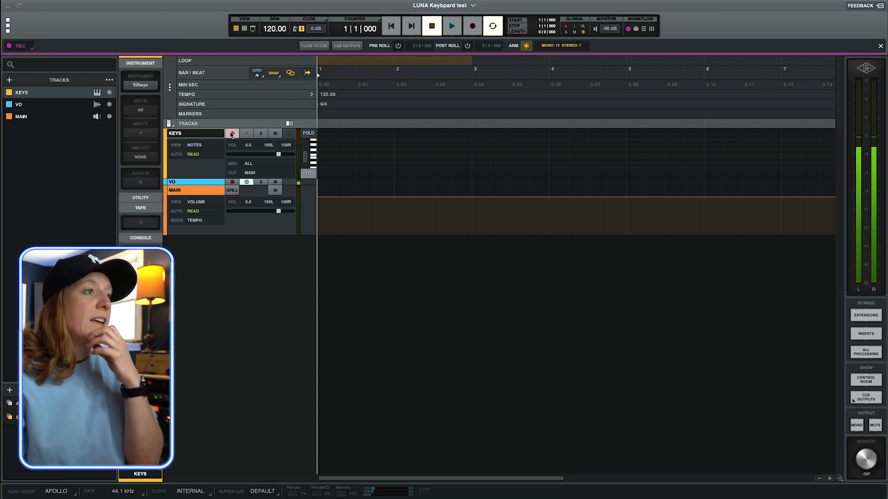
Re-arm the KEYS track for recording with EZkeys still its instrument
click(232, 134)
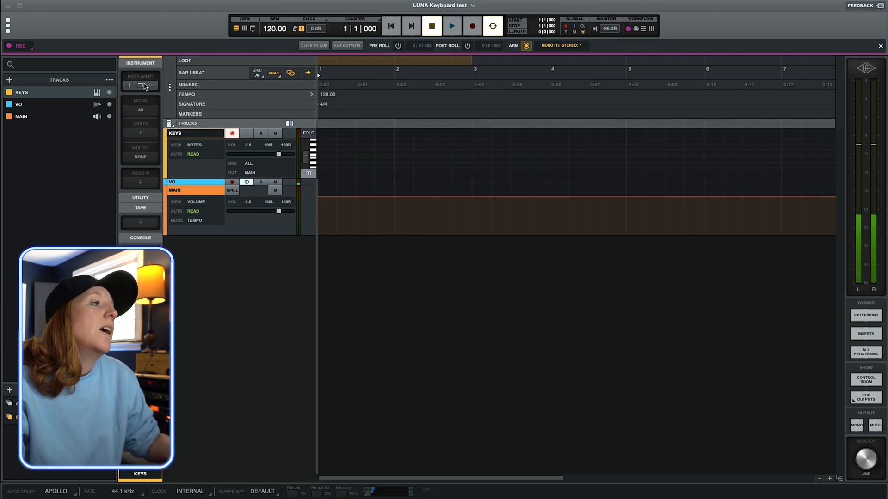
click(147, 85)
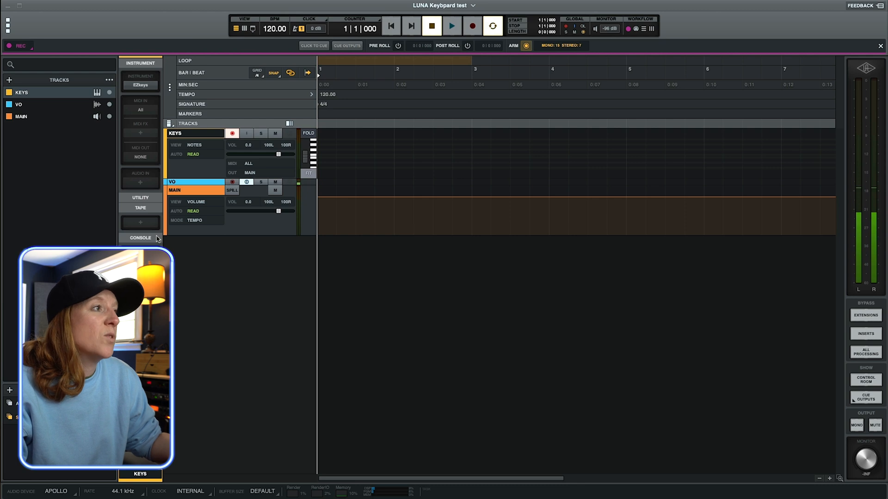
Open the EZkeys Vintage Upright window and start recording MIDI on the KEYS track
click(129, 85)
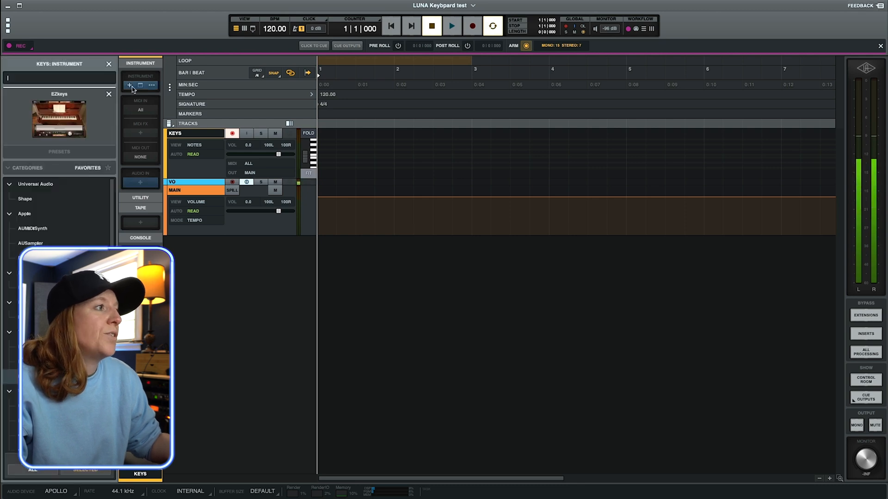
click(129, 86)
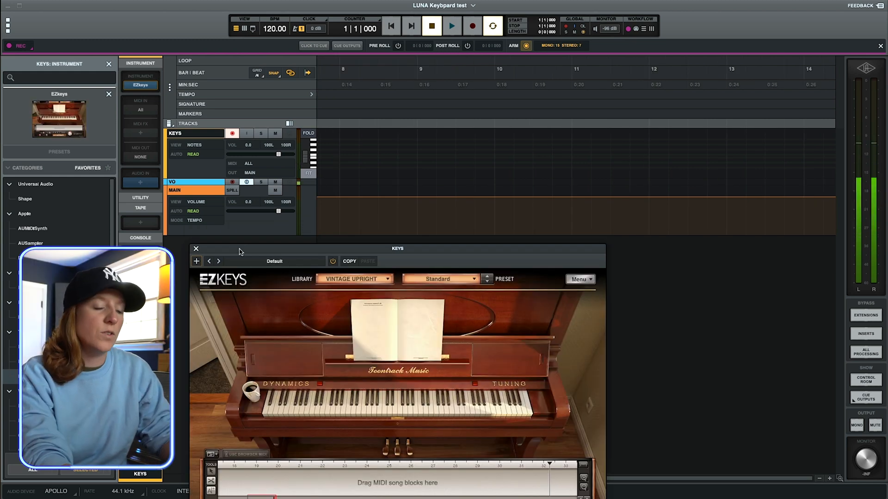
click(452, 25)
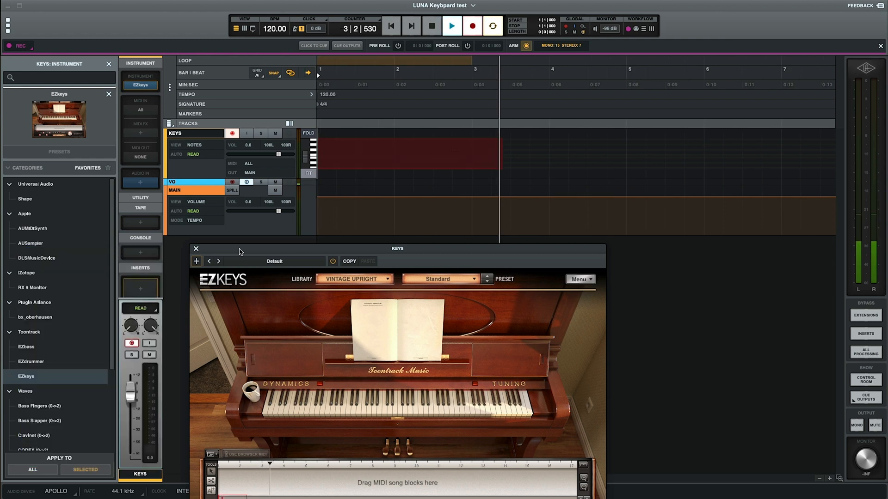